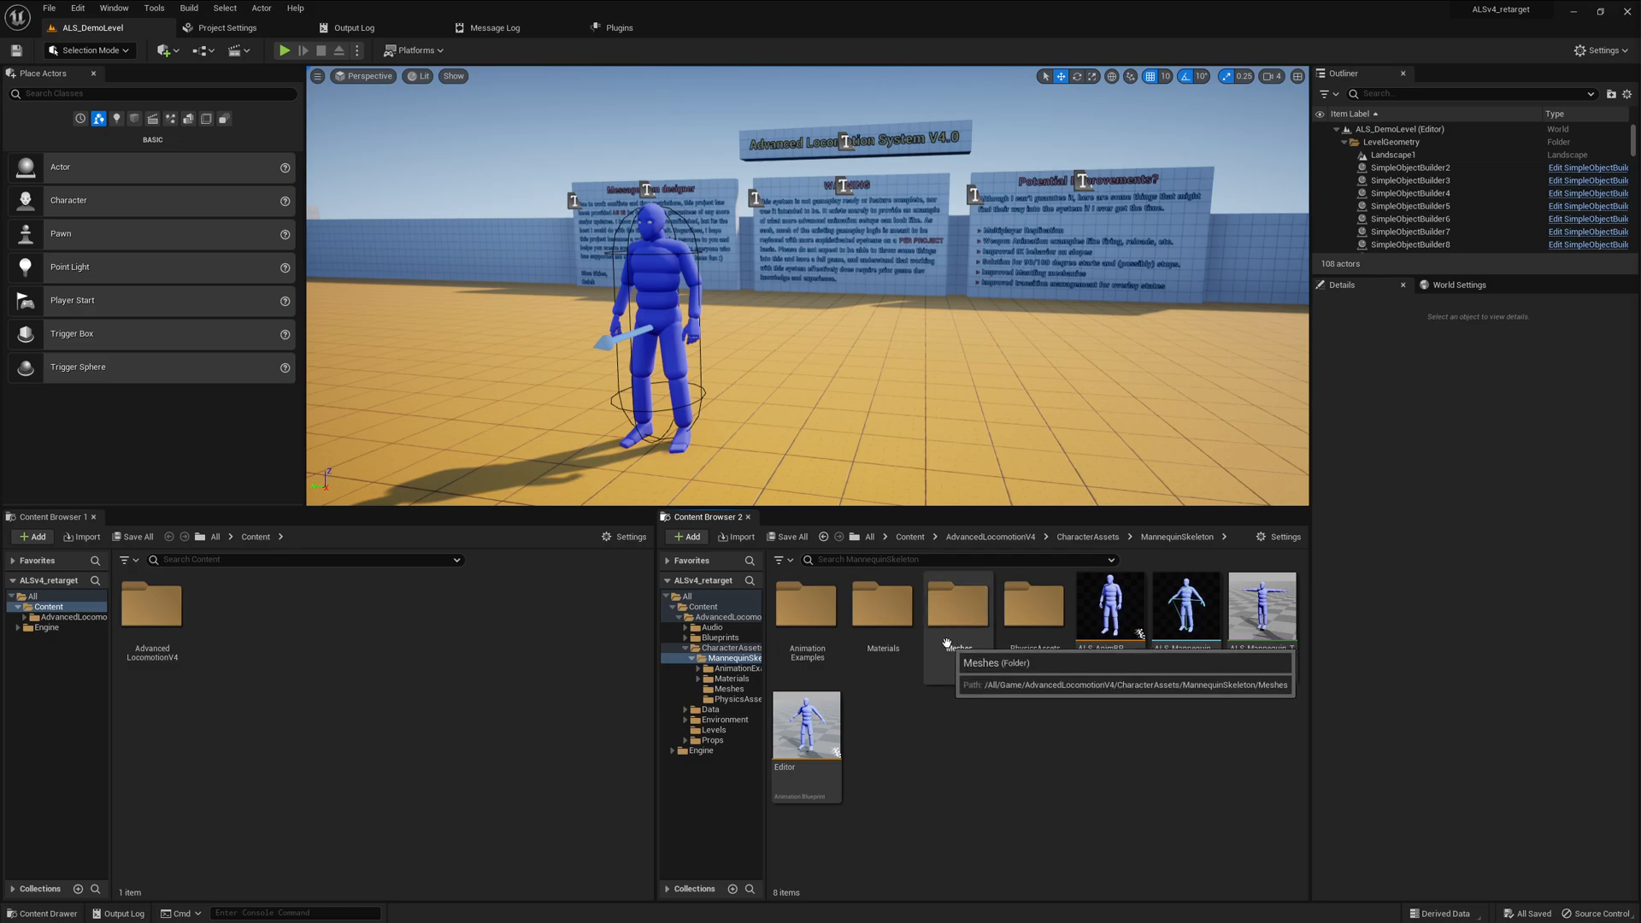
{"action": "mouse_move", "coordinate": [395, 445]}
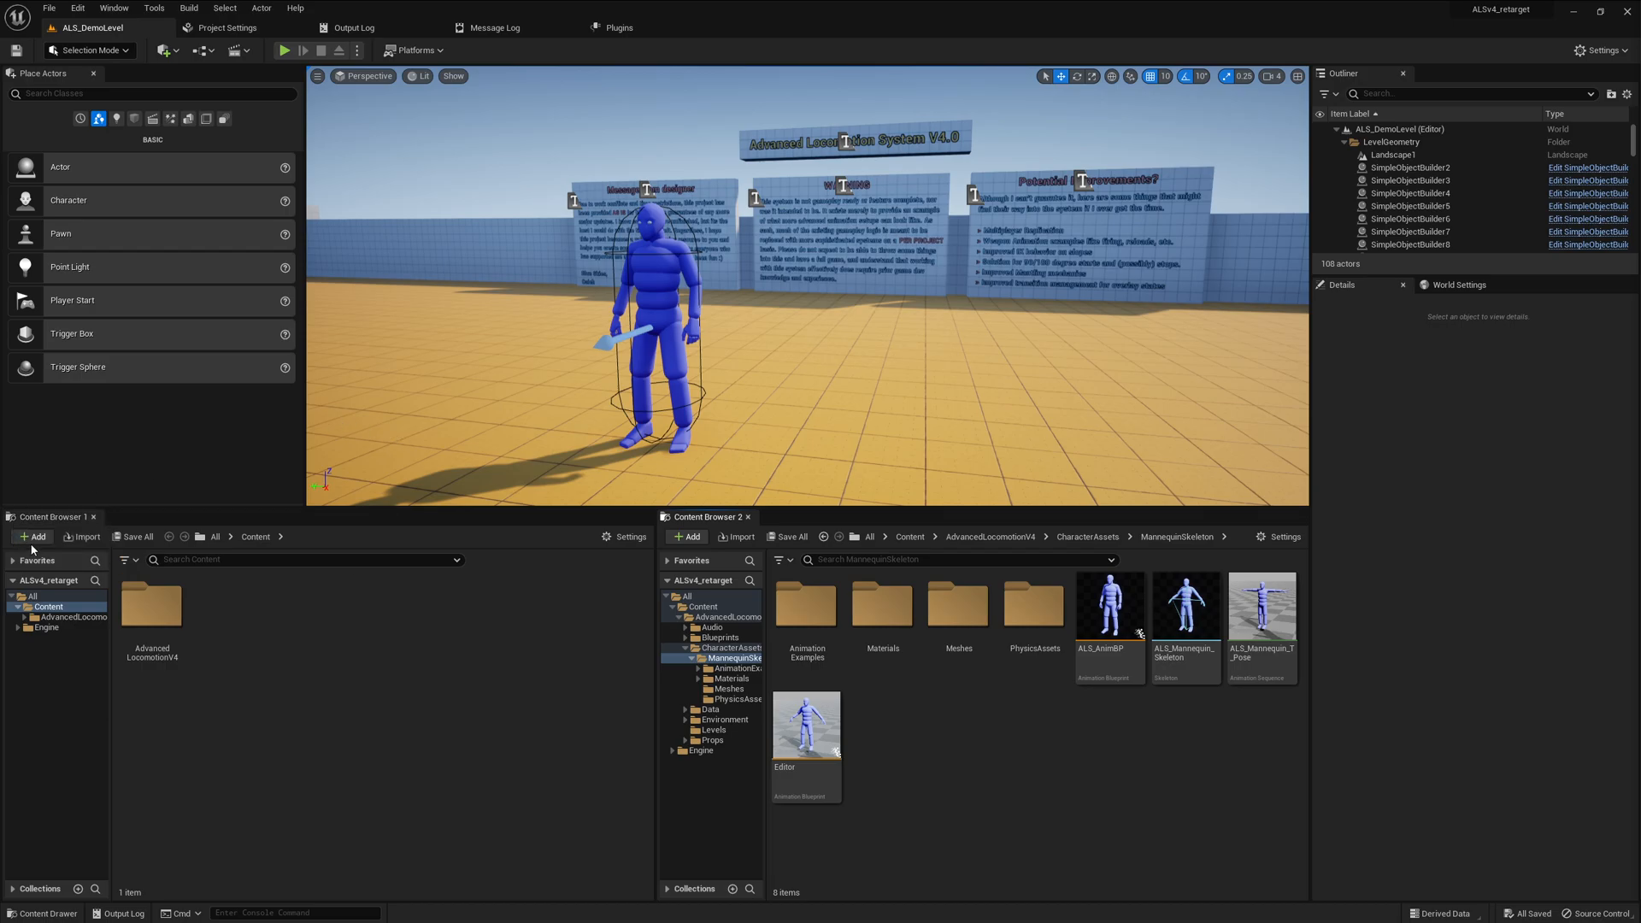
Show the Content Browser's + Add menu with the content-pack option
{"action": "left_click", "coordinate": [34, 537]}
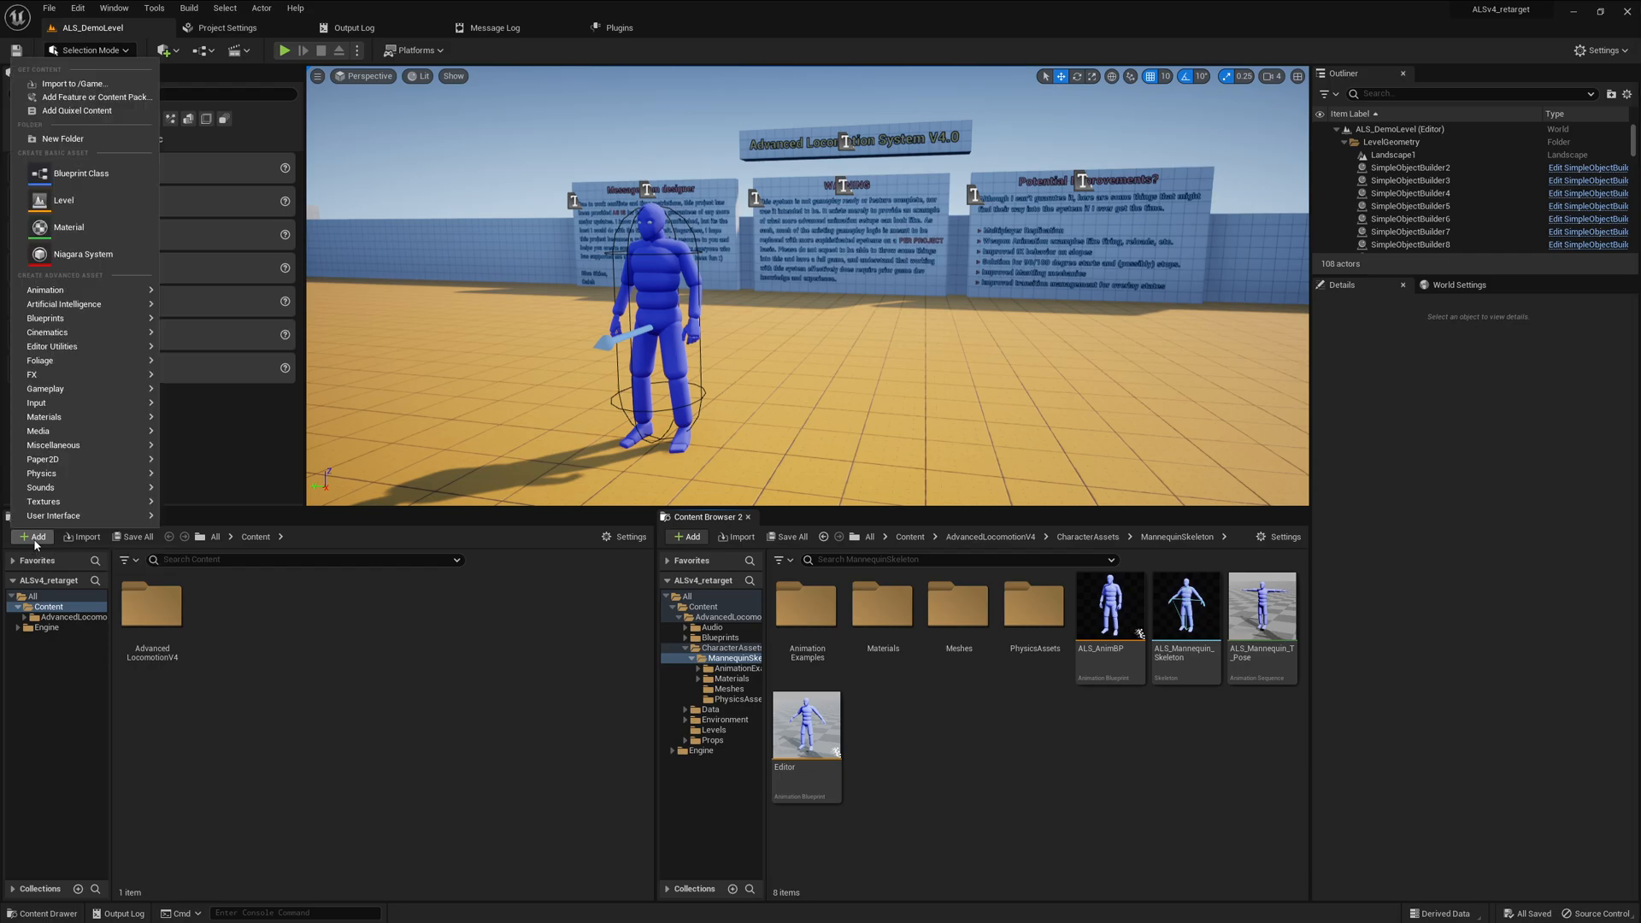
{"action": "mouse_move", "coordinate": [96, 96]}
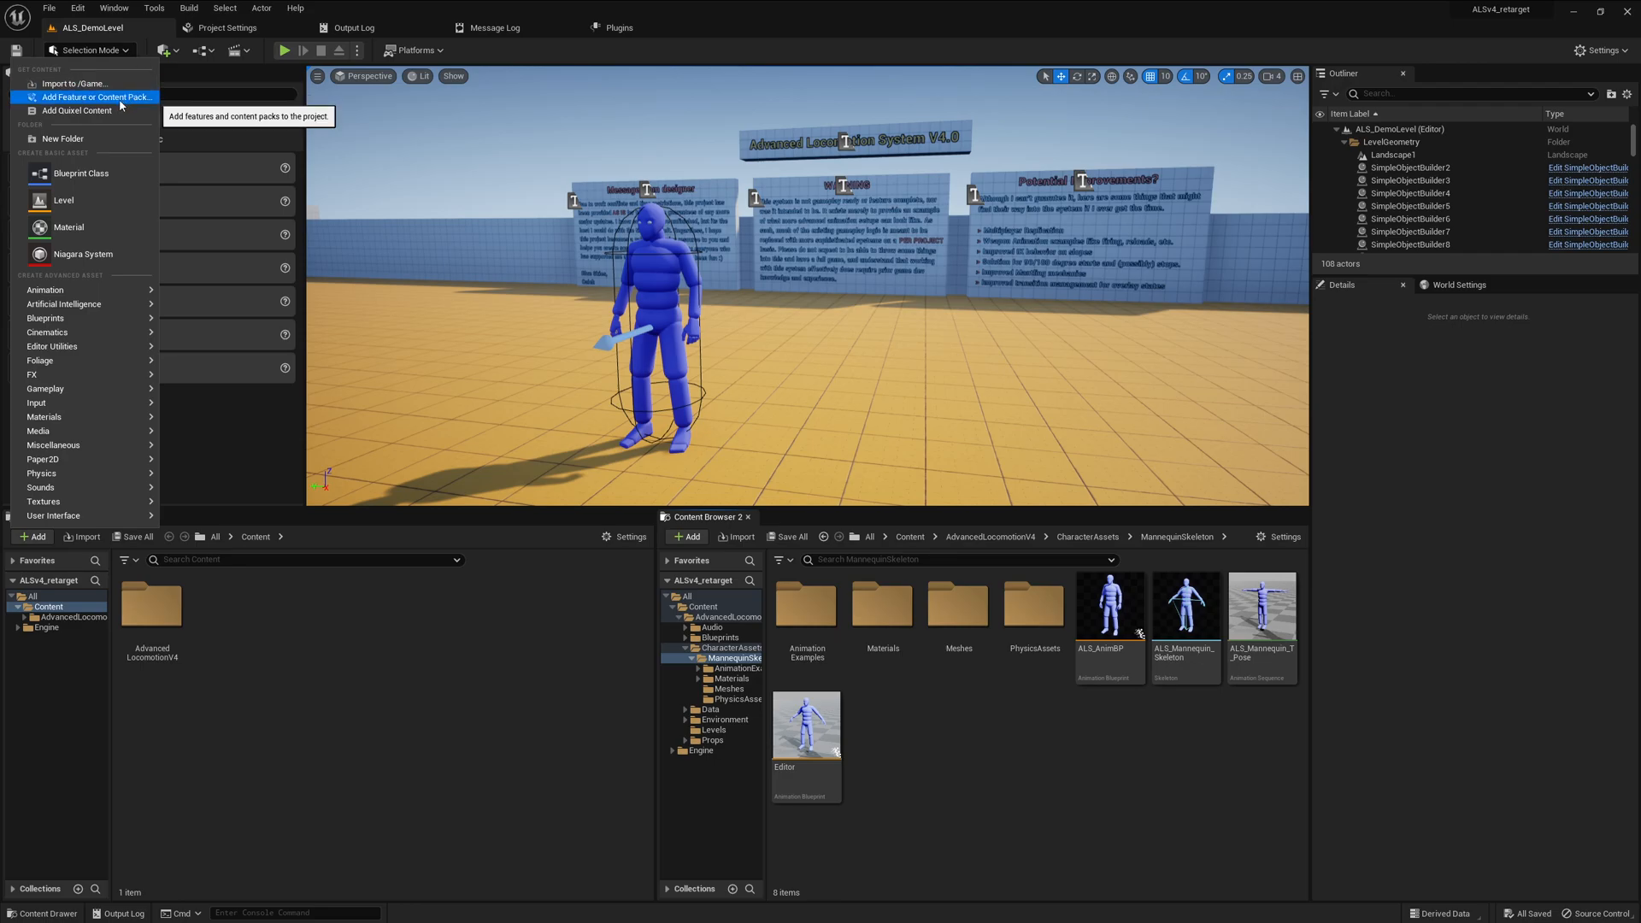
Choose the Third Person blueprint pack in the Add Content to the Project window
{"action": "left_click", "coordinate": [94, 98]}
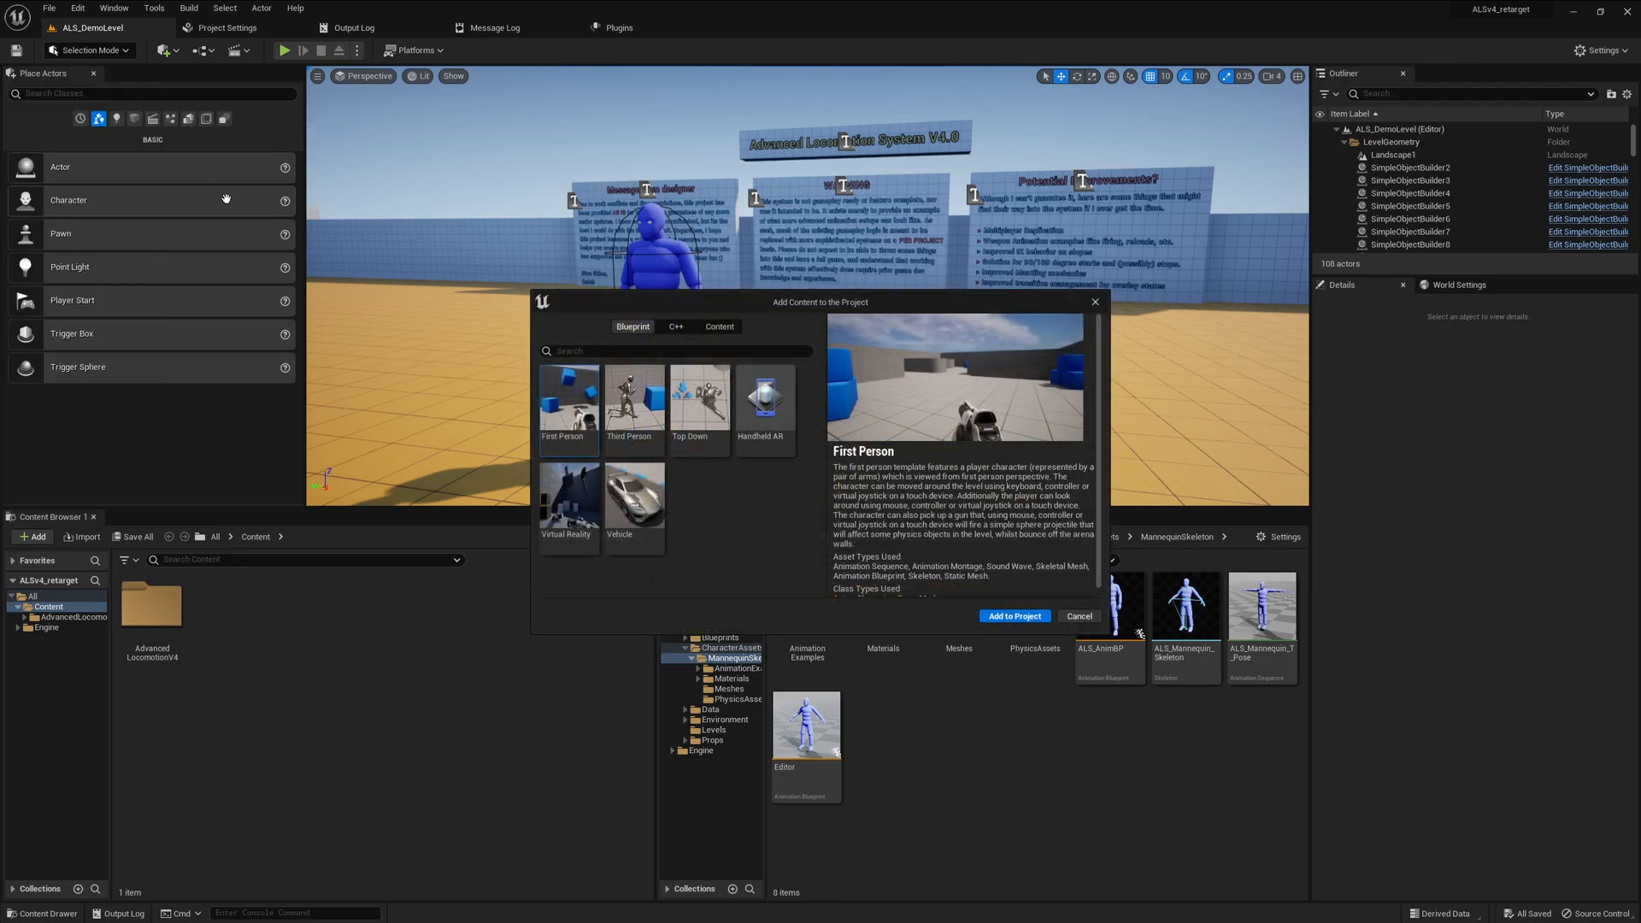
{"action": "mouse_move", "coordinate": [805, 626]}
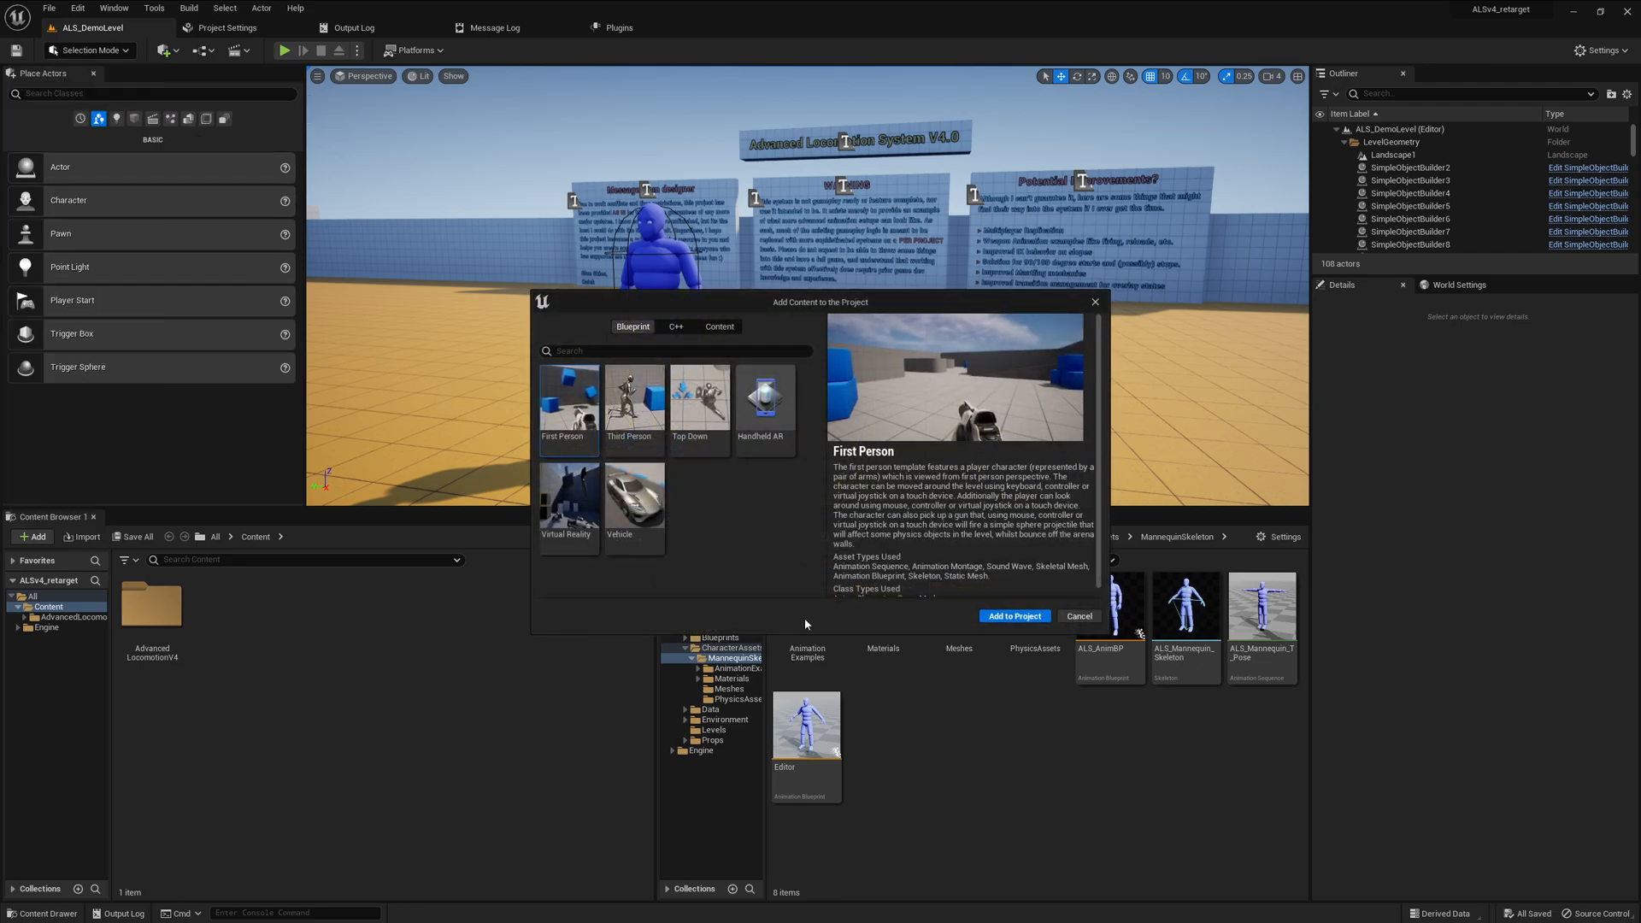
{"action": "left_click", "coordinate": [633, 403]}
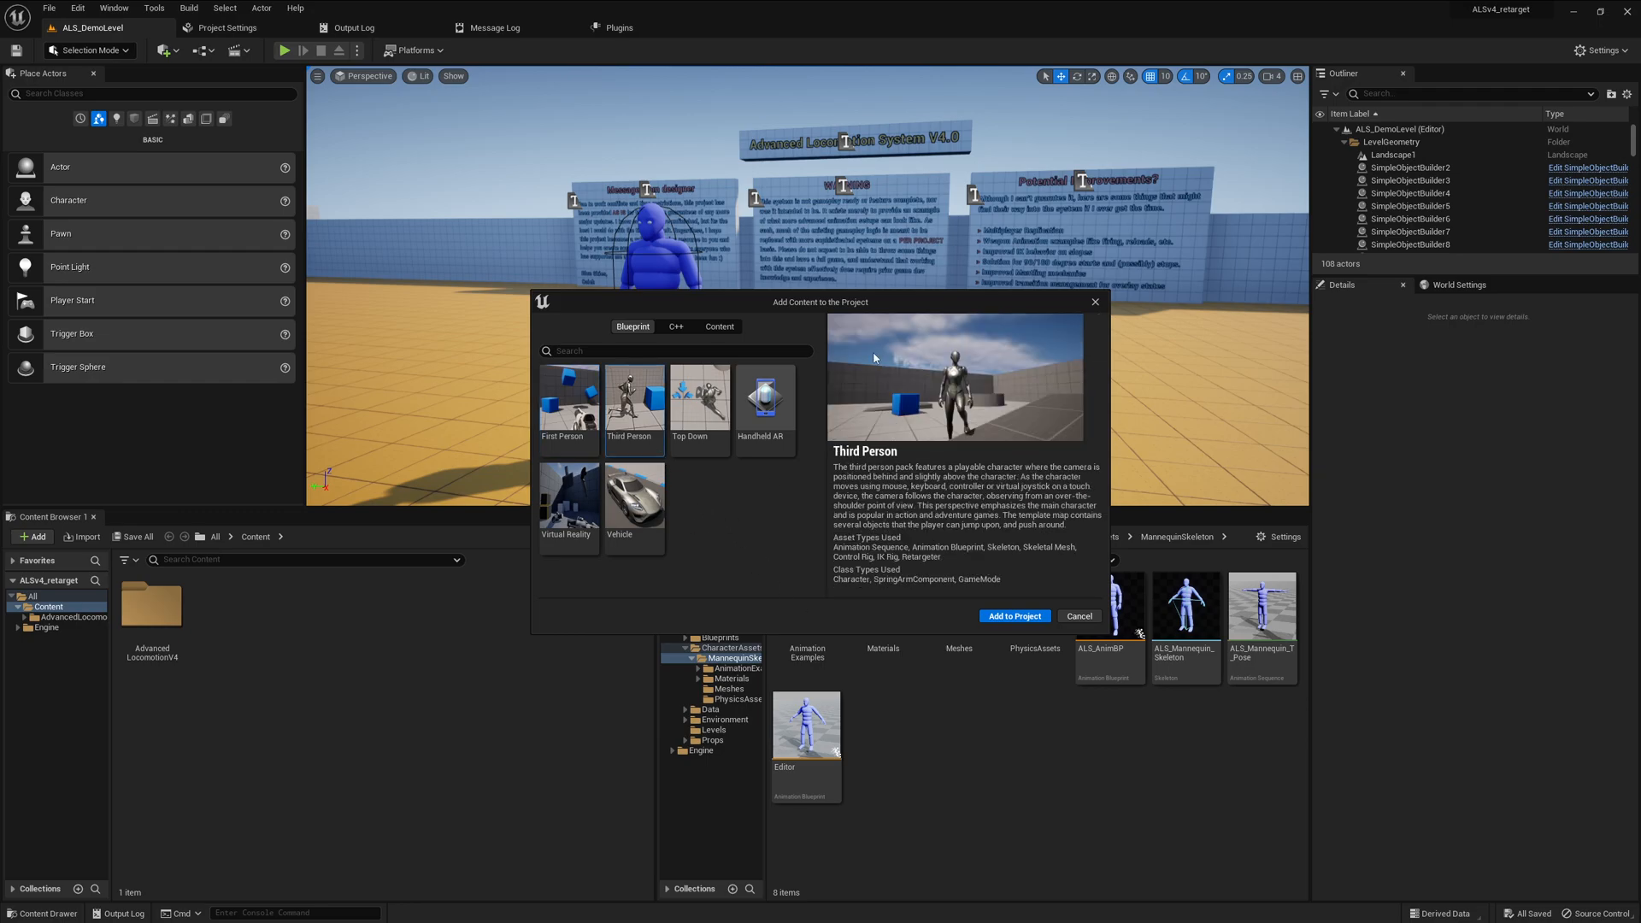
{"action": "mouse_move", "coordinate": [961, 391]}
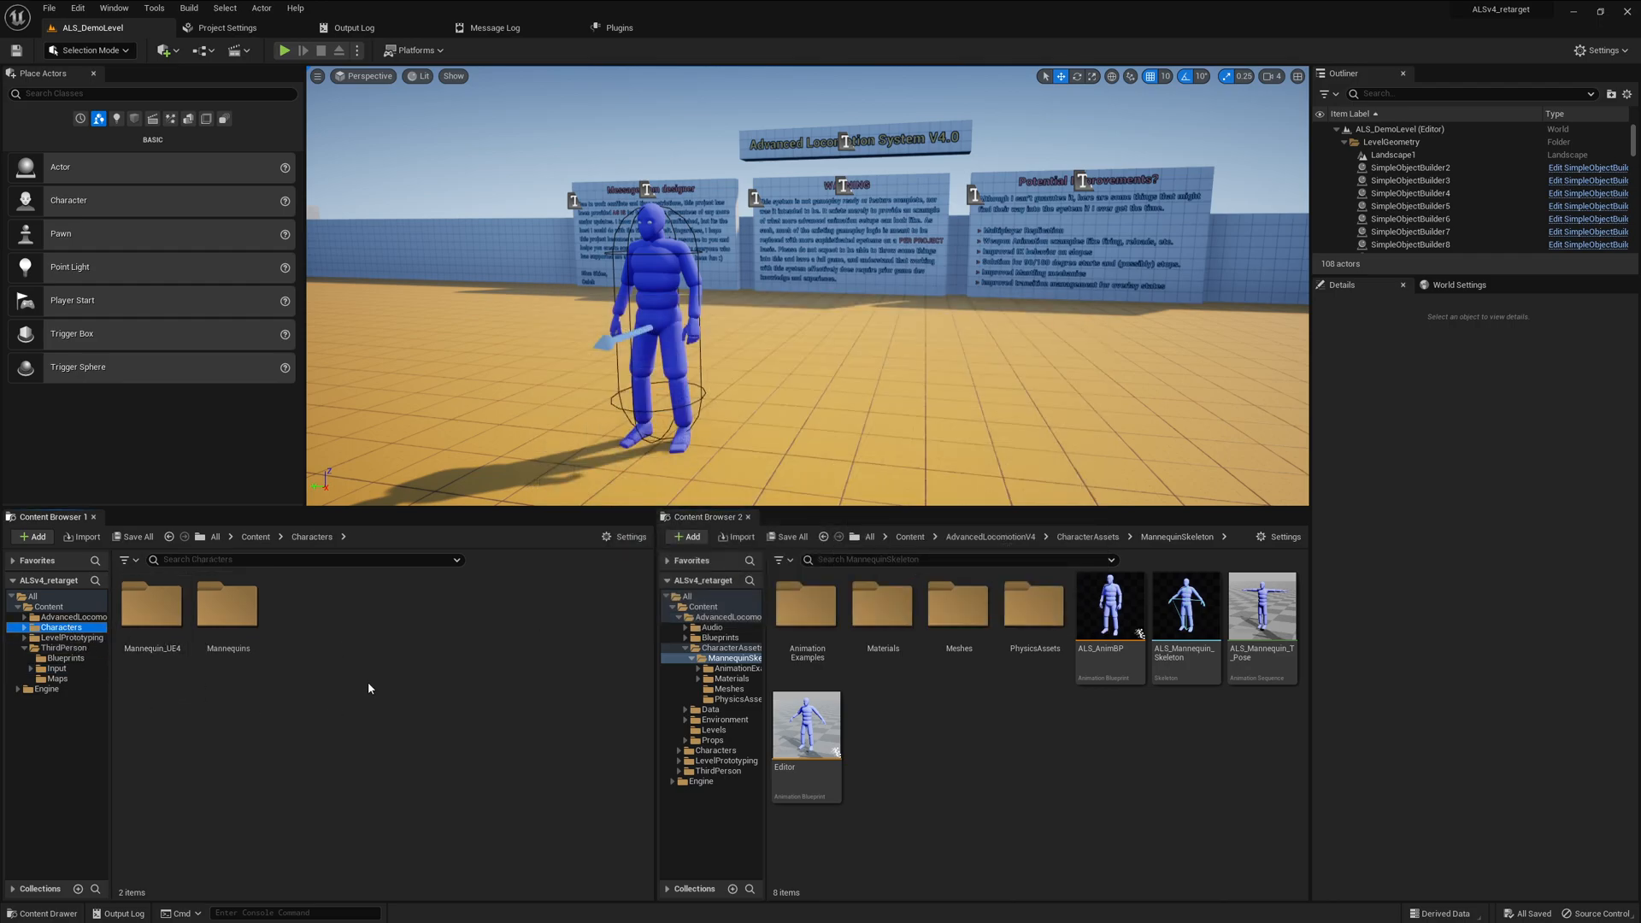
Inspect the SK_Mannequin mesh under Mannequins, then launch Git GUI on the project folder
{"action": "double_click", "coordinate": [228, 606]}
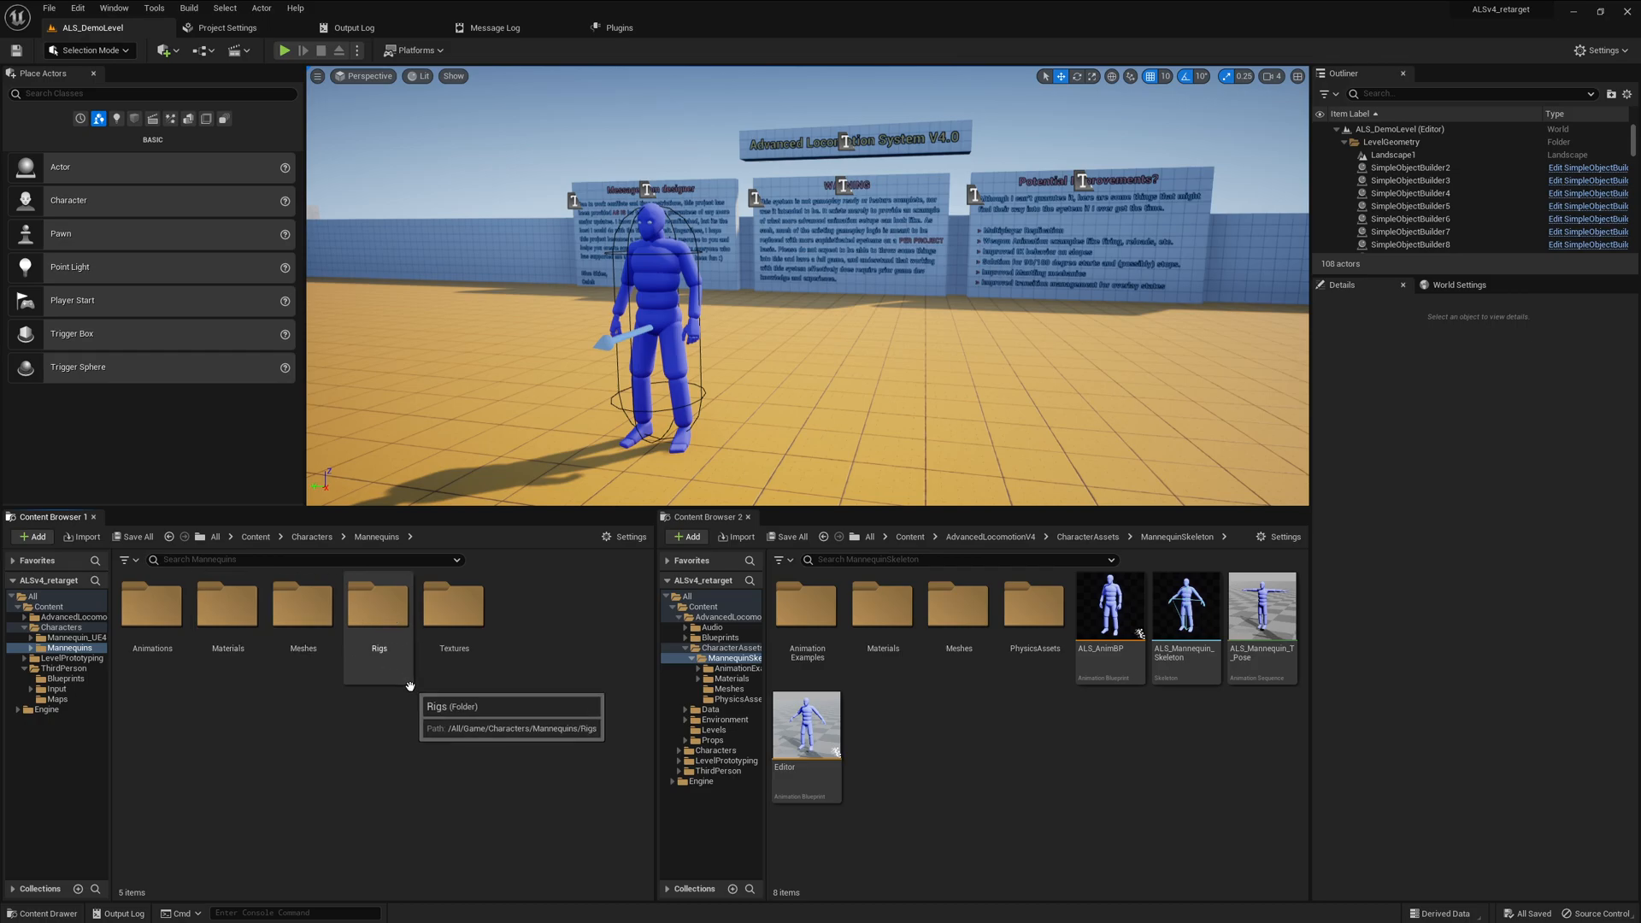
{"action": "mouse_move", "coordinate": [339, 720]}
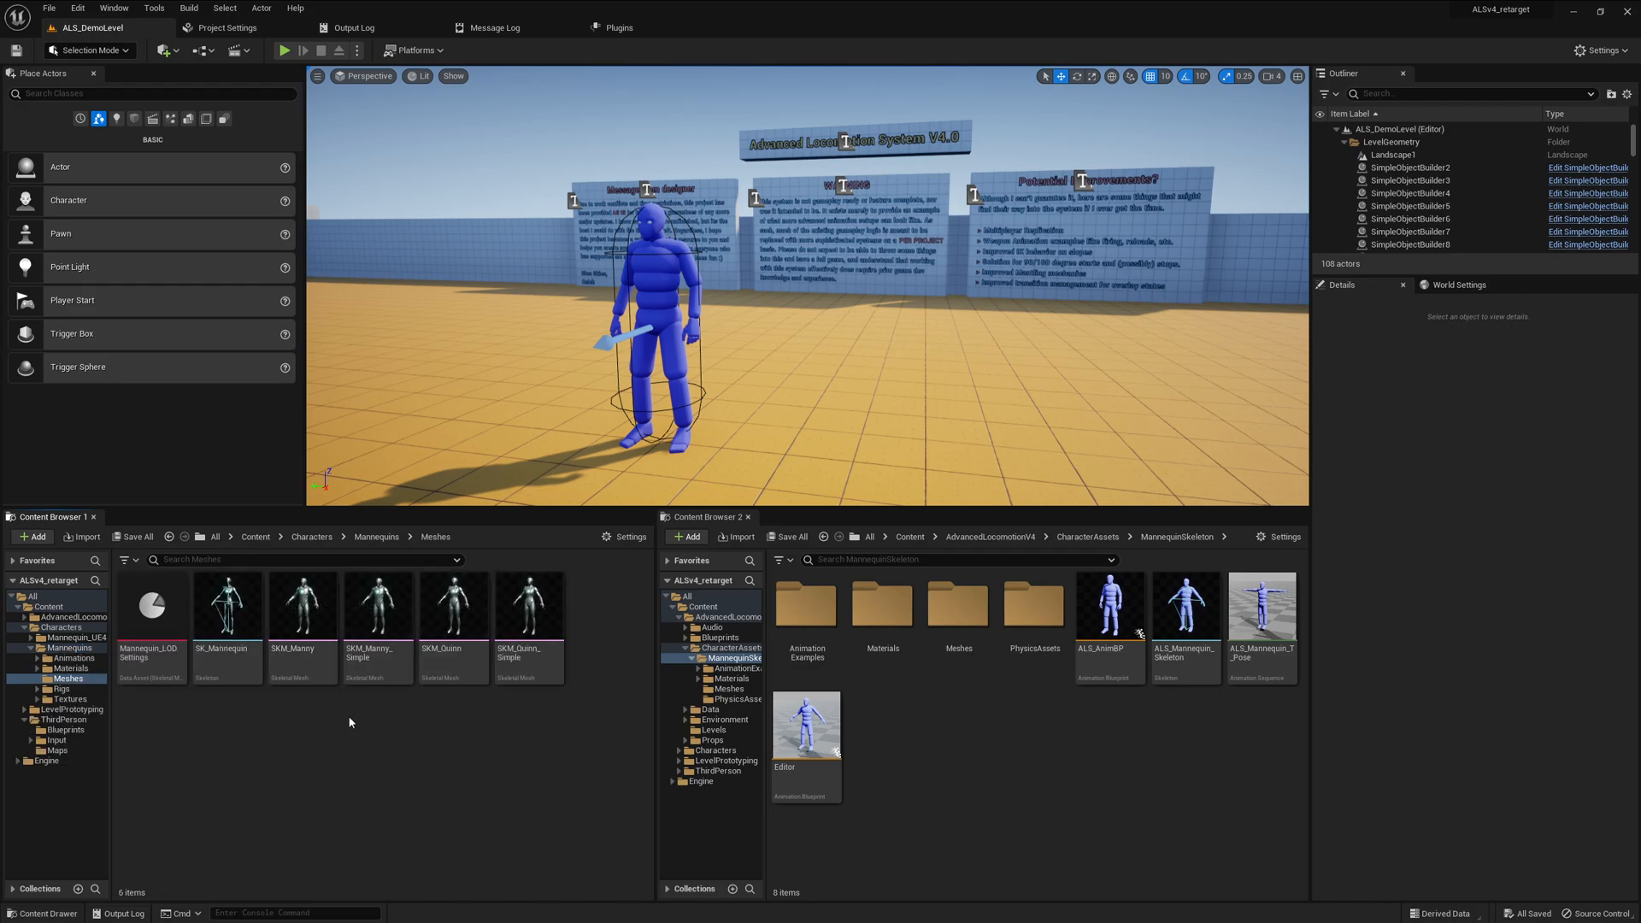
{"action": "left_click", "coordinate": [225, 604]}
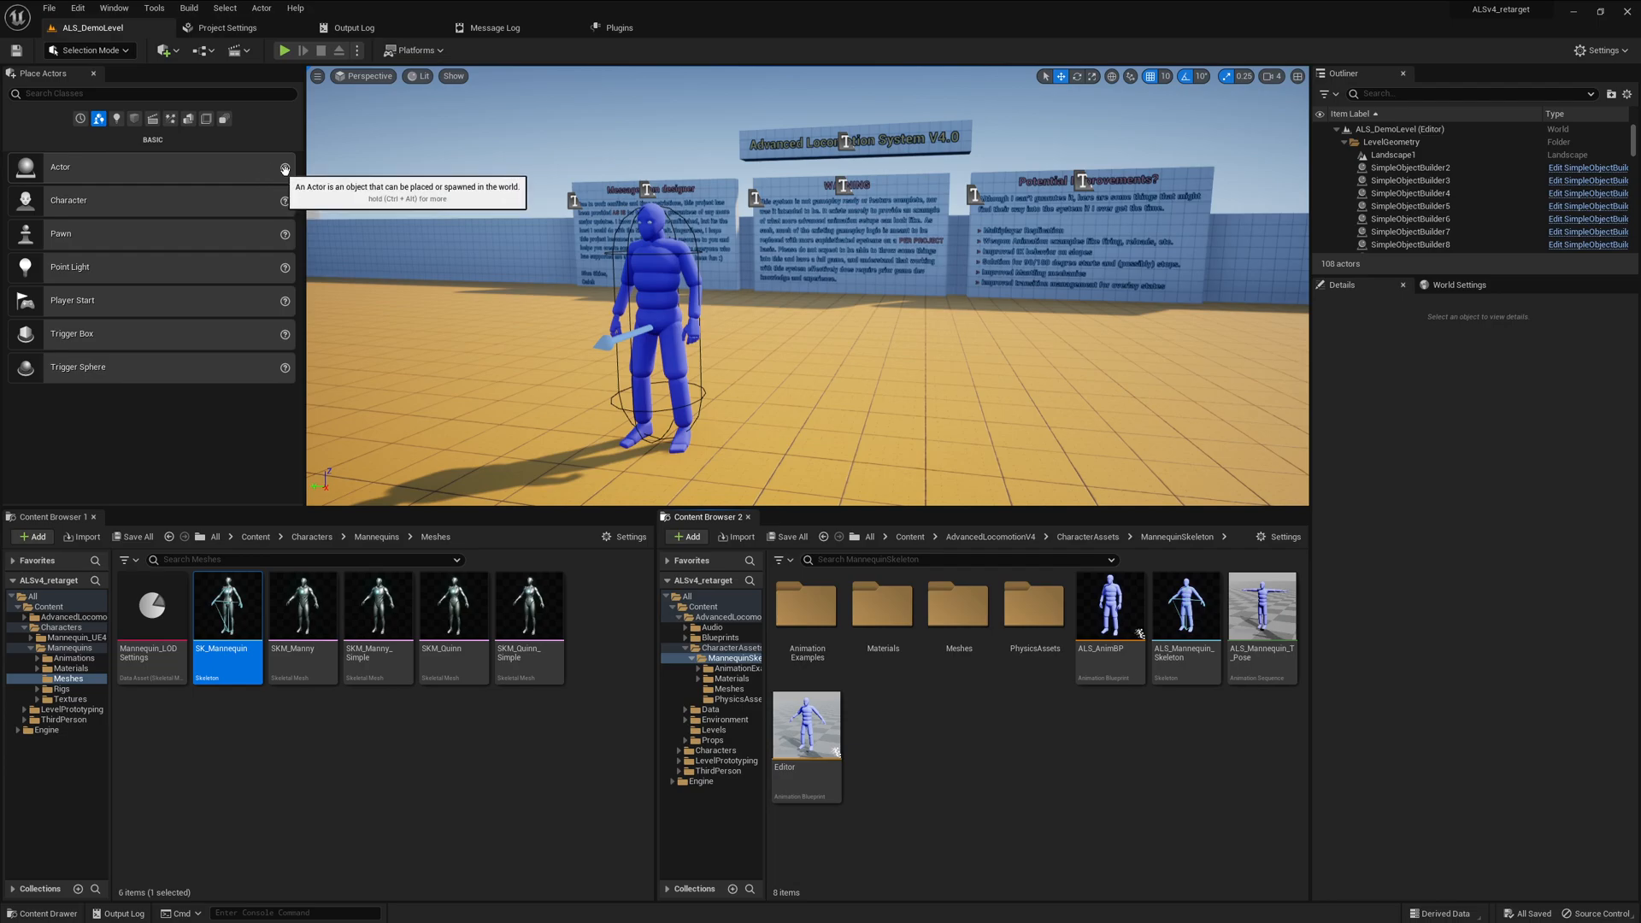
{"action": "mouse_move", "coordinate": [590, 359]}
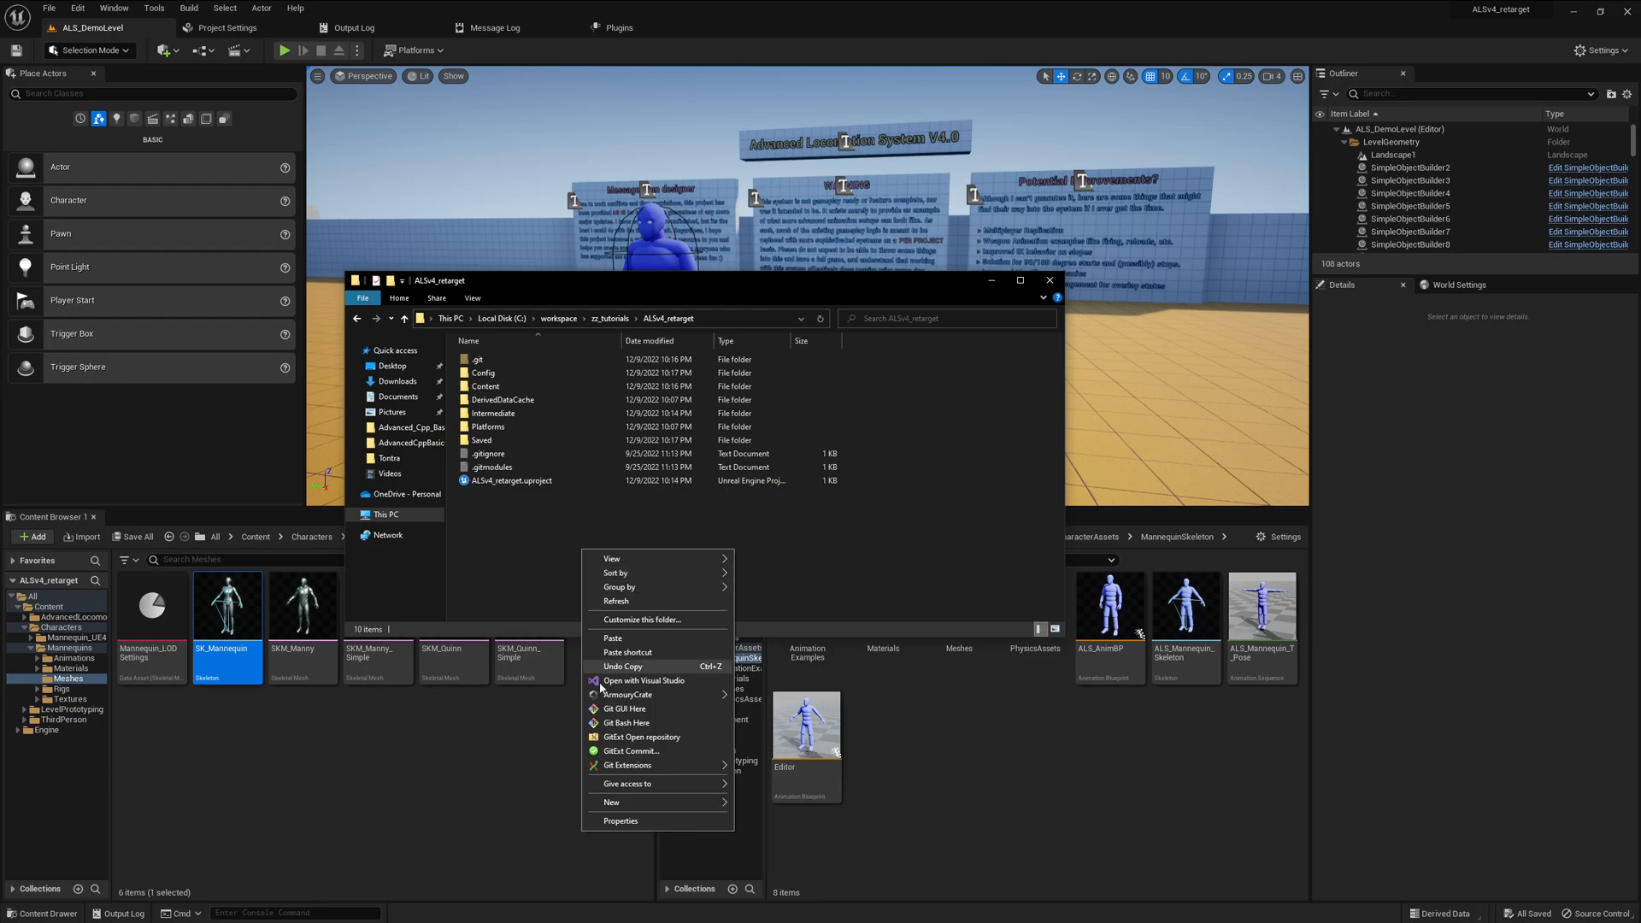
{"action": "left_click", "coordinate": [625, 708]}
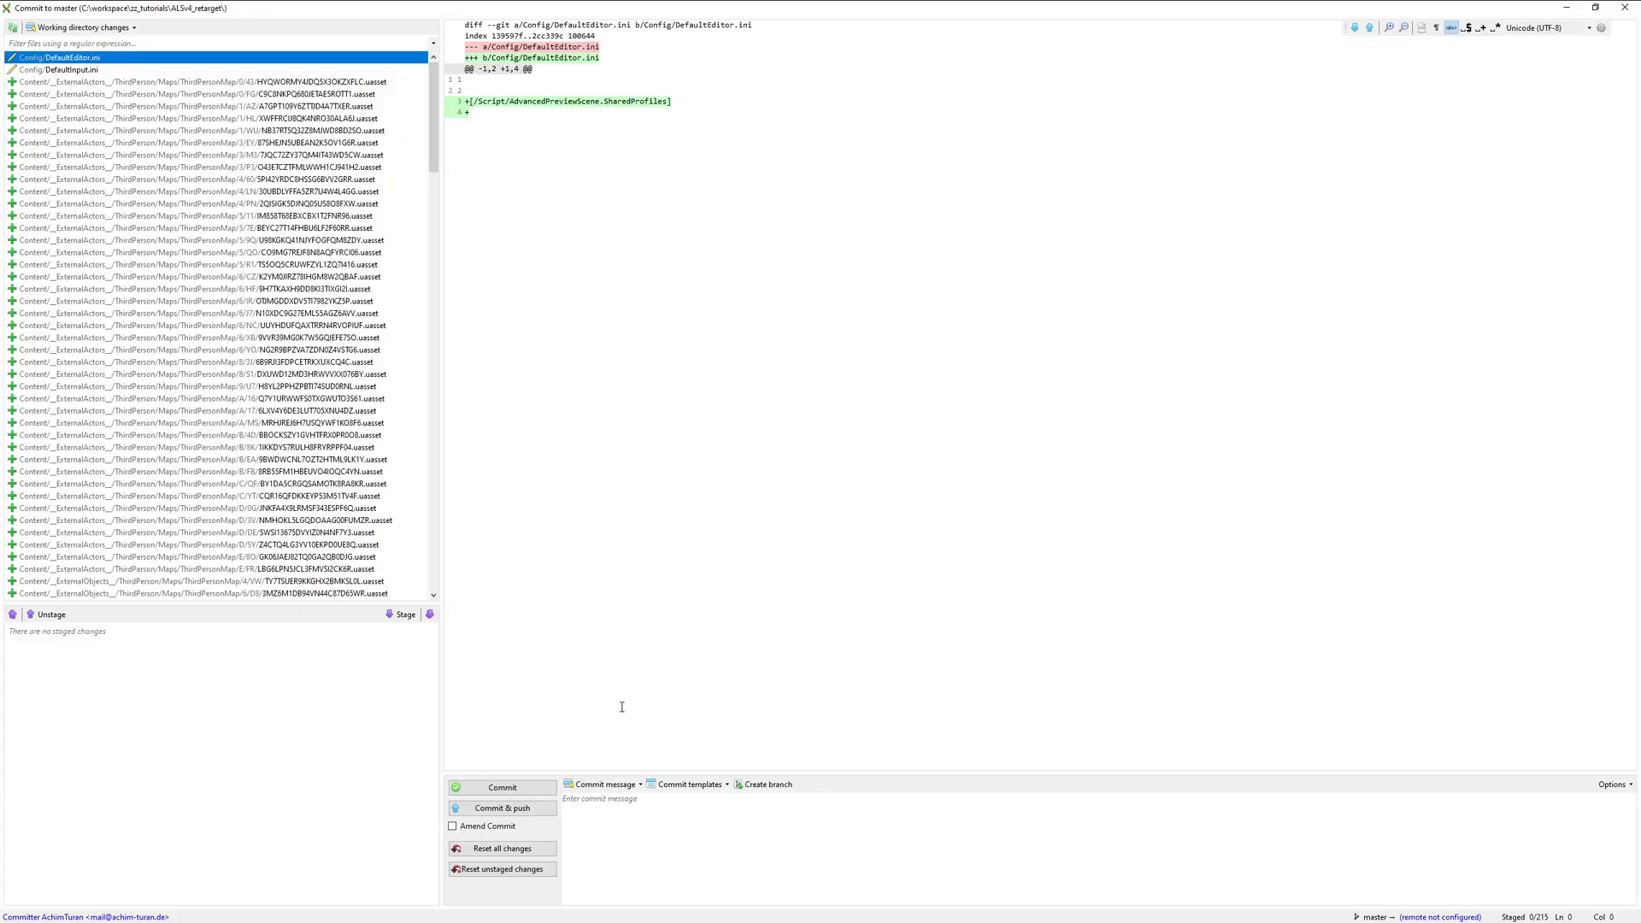
Review the Config/DefaultInput.ini diff with its reworked action and axis mappings
{"action": "left_click", "coordinate": [65, 68]}
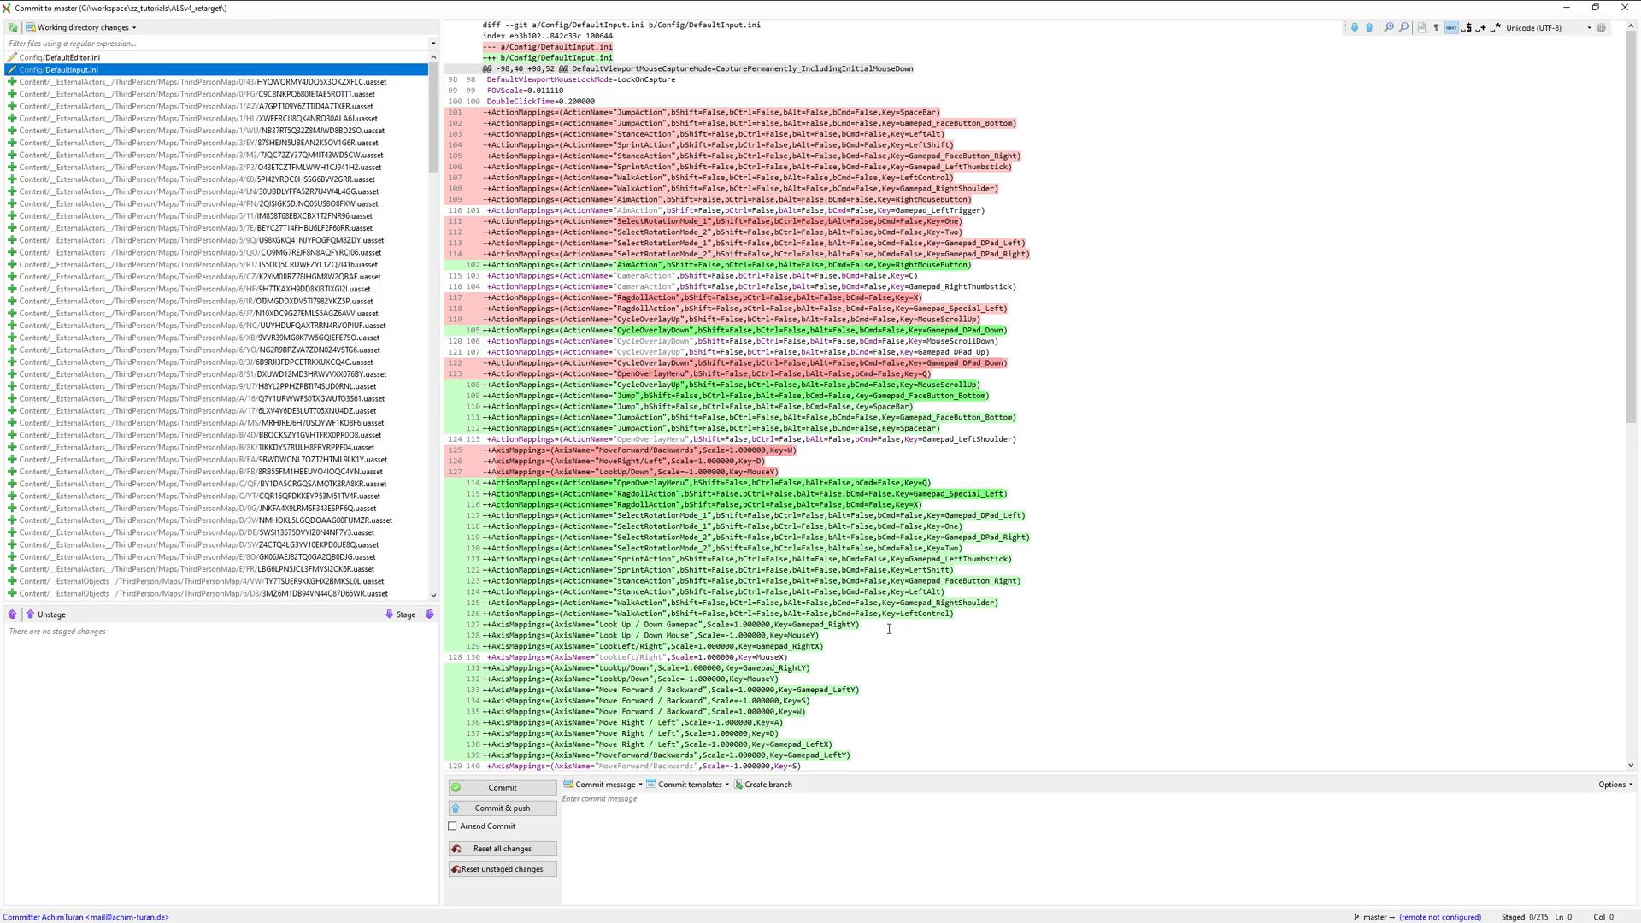
{"action": "scroll", "scroll_direction": "down", "scroll_amount": 3}
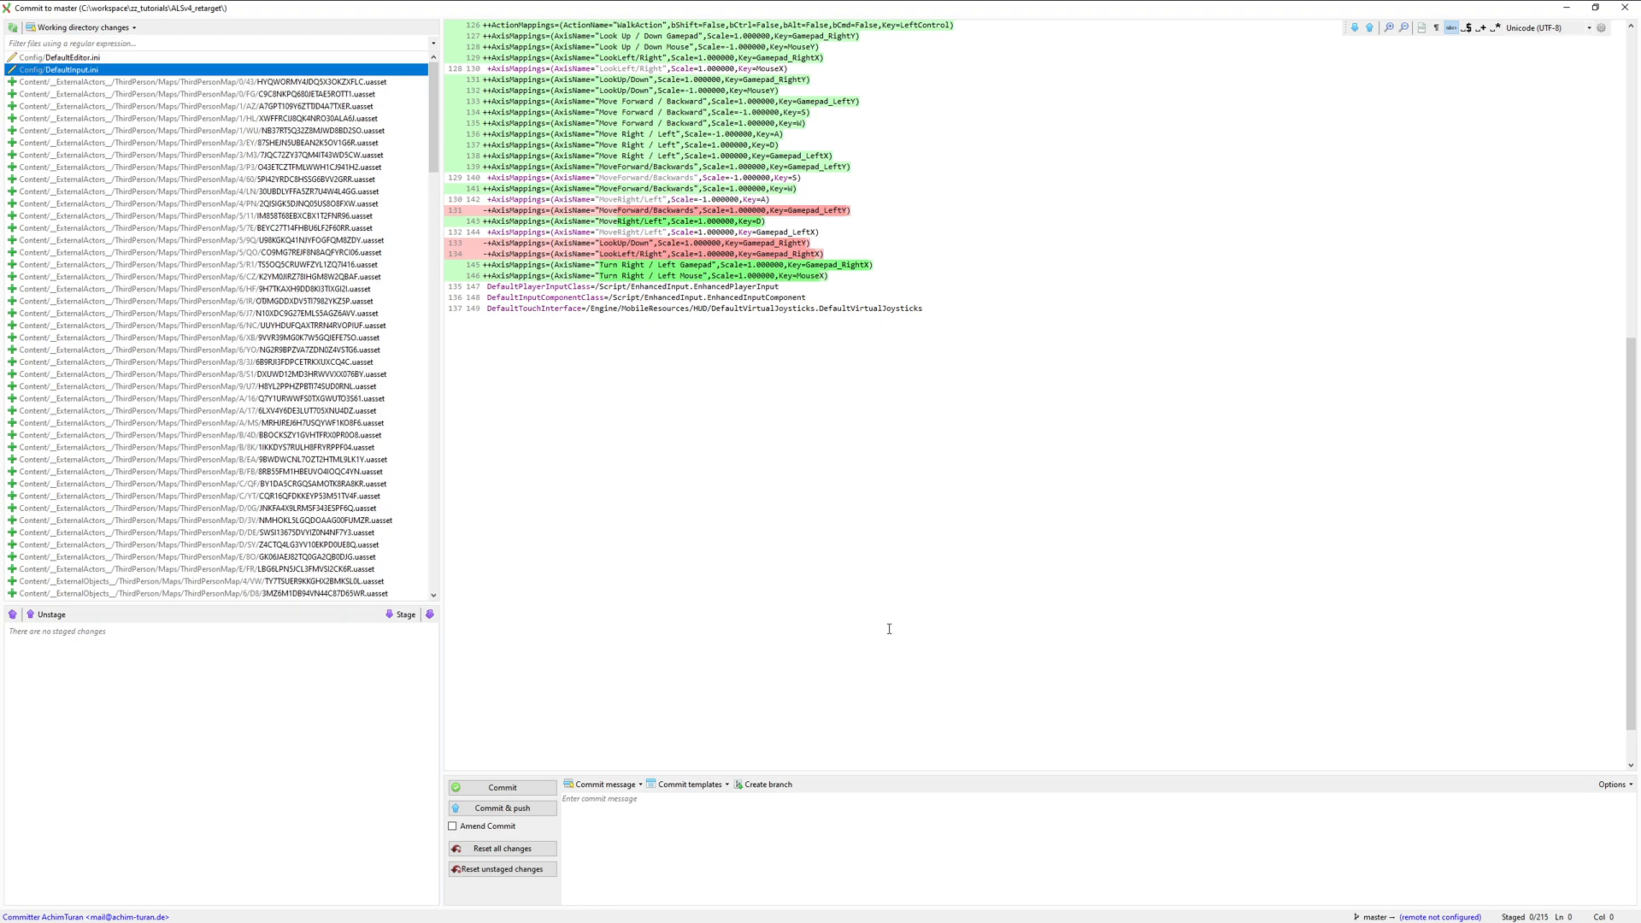
{"action": "mouse_move", "coordinate": [740, 600]}
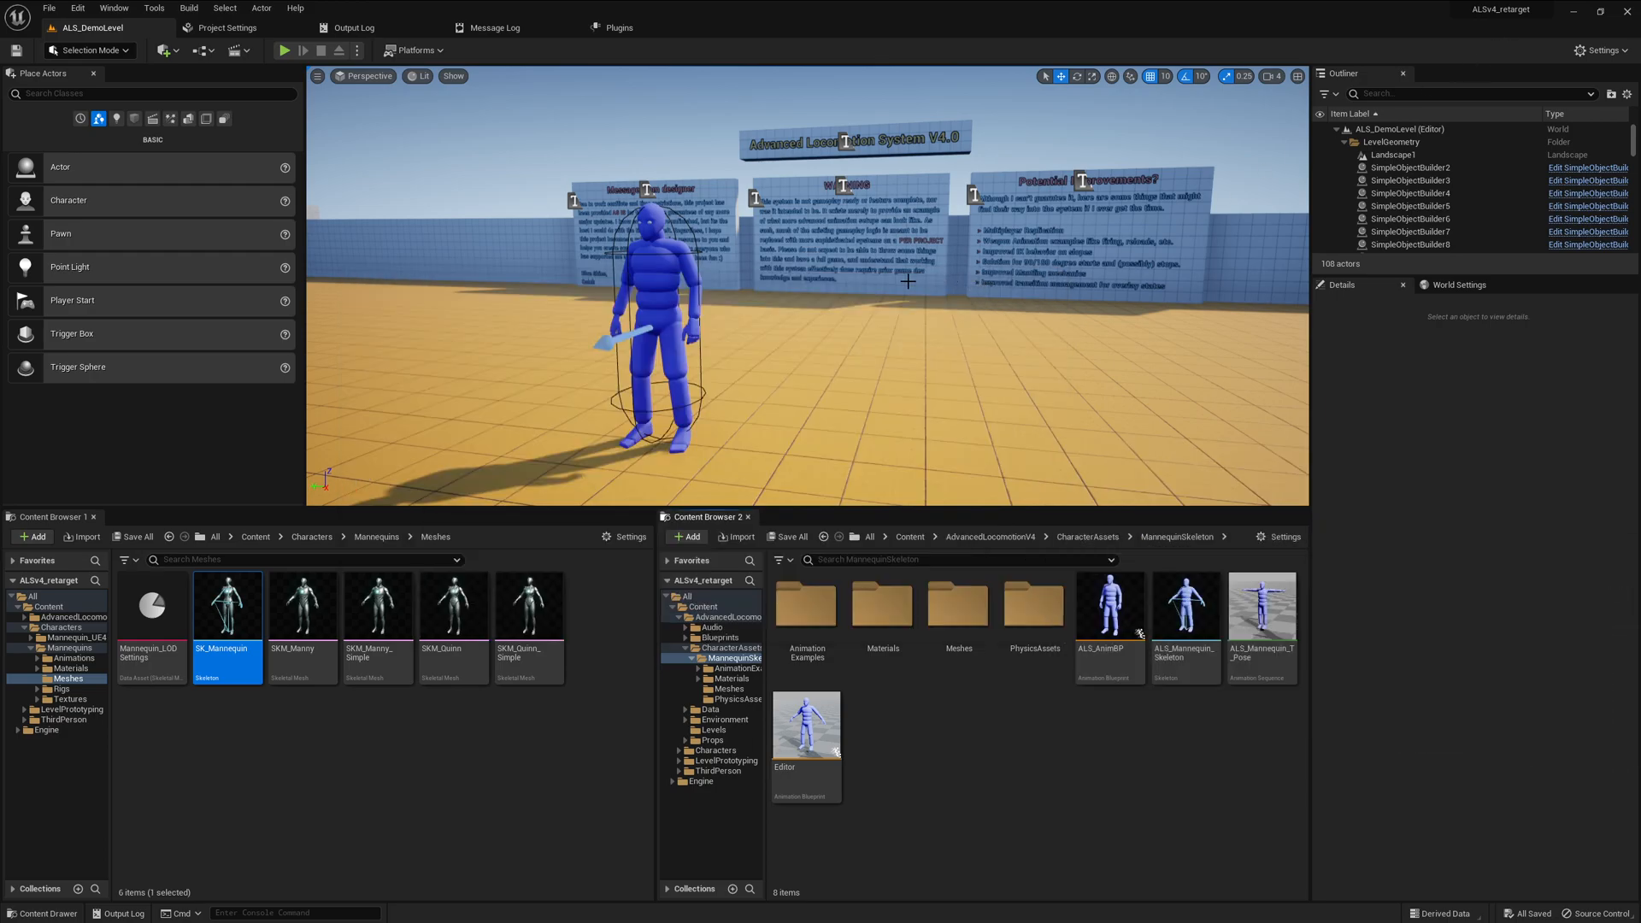
Start Play in Editor on the ALS demo level and walk the mannequin around
{"action": "left_click", "coordinate": [284, 50]}
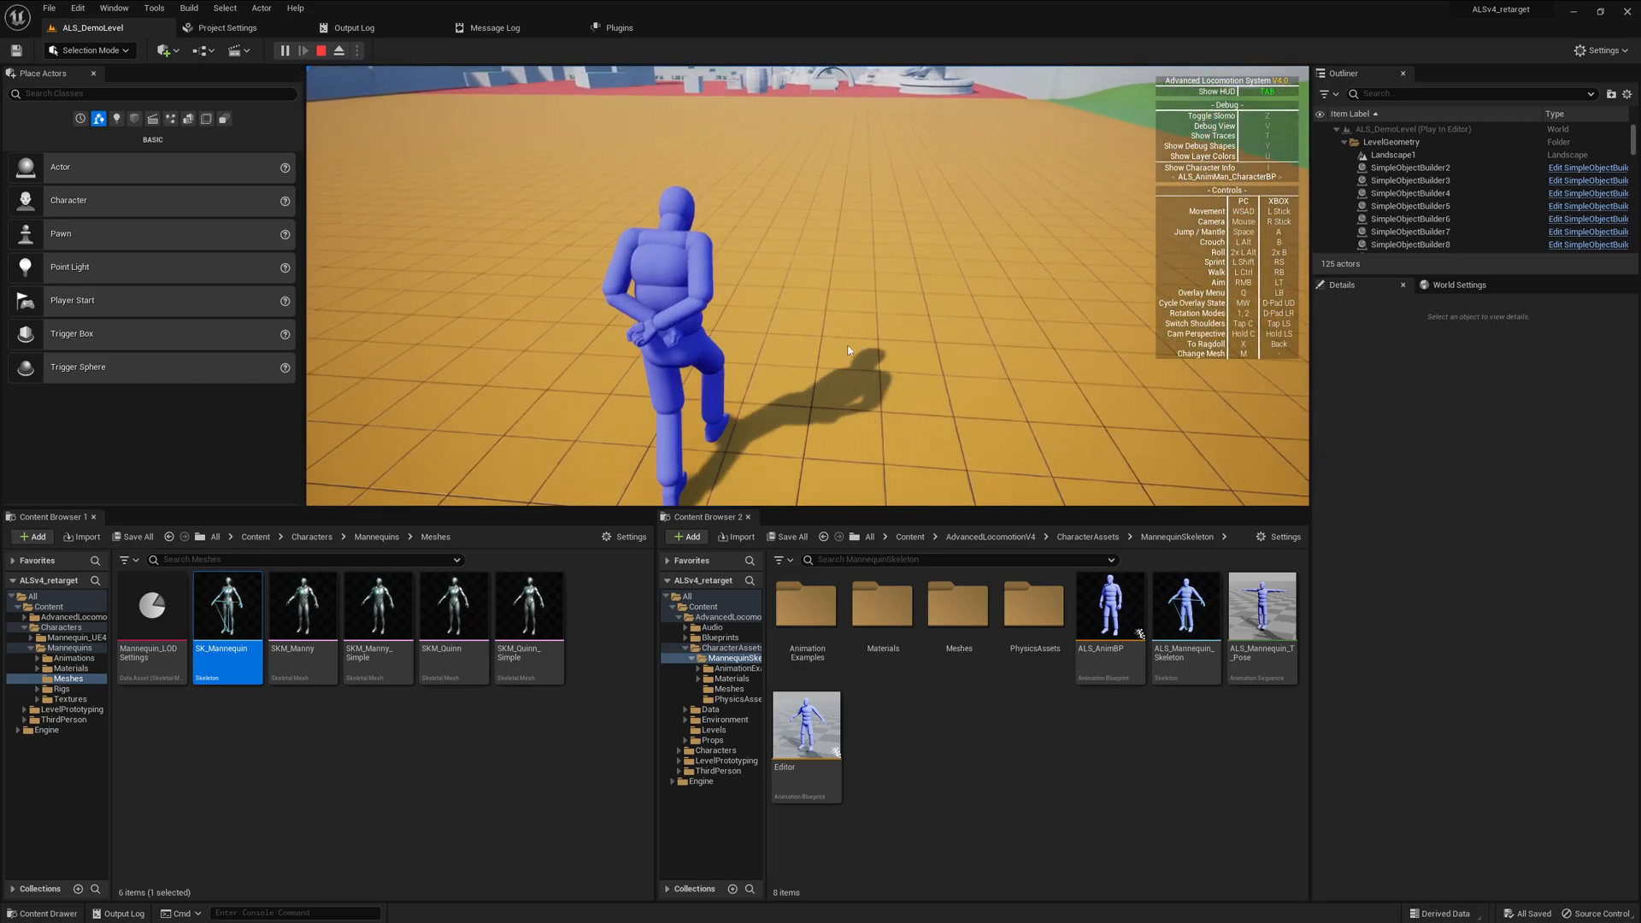
Stop the Play in Editor session, returning to level editing
{"action": "left_click", "coordinate": [320, 49]}
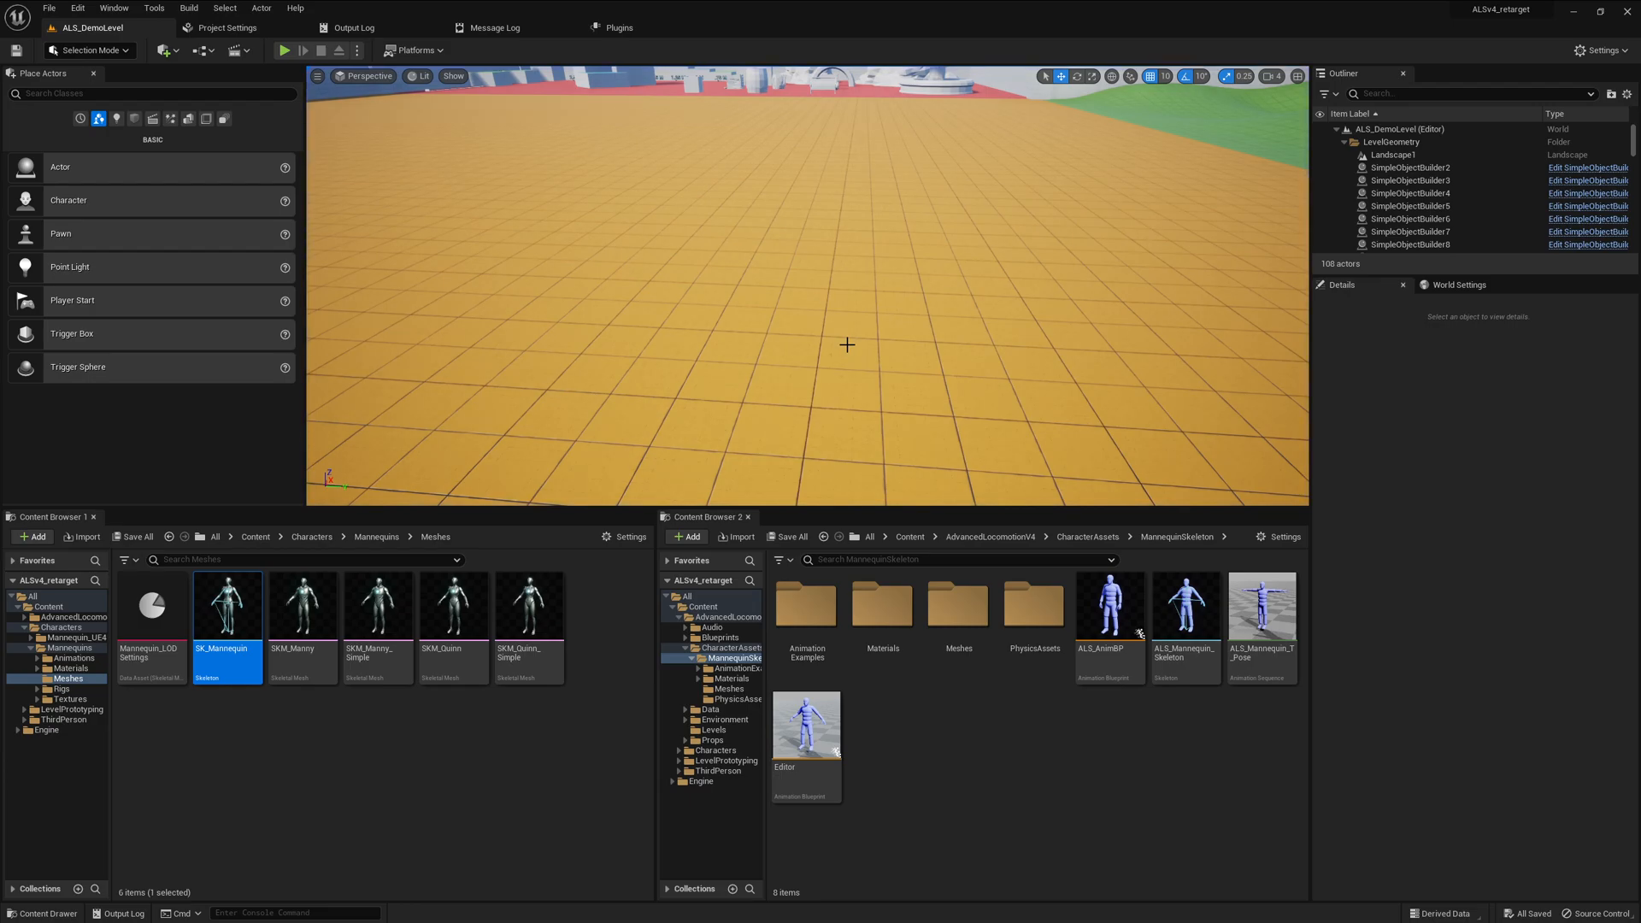
{"action": "mouse_move", "coordinate": [974, 320]}
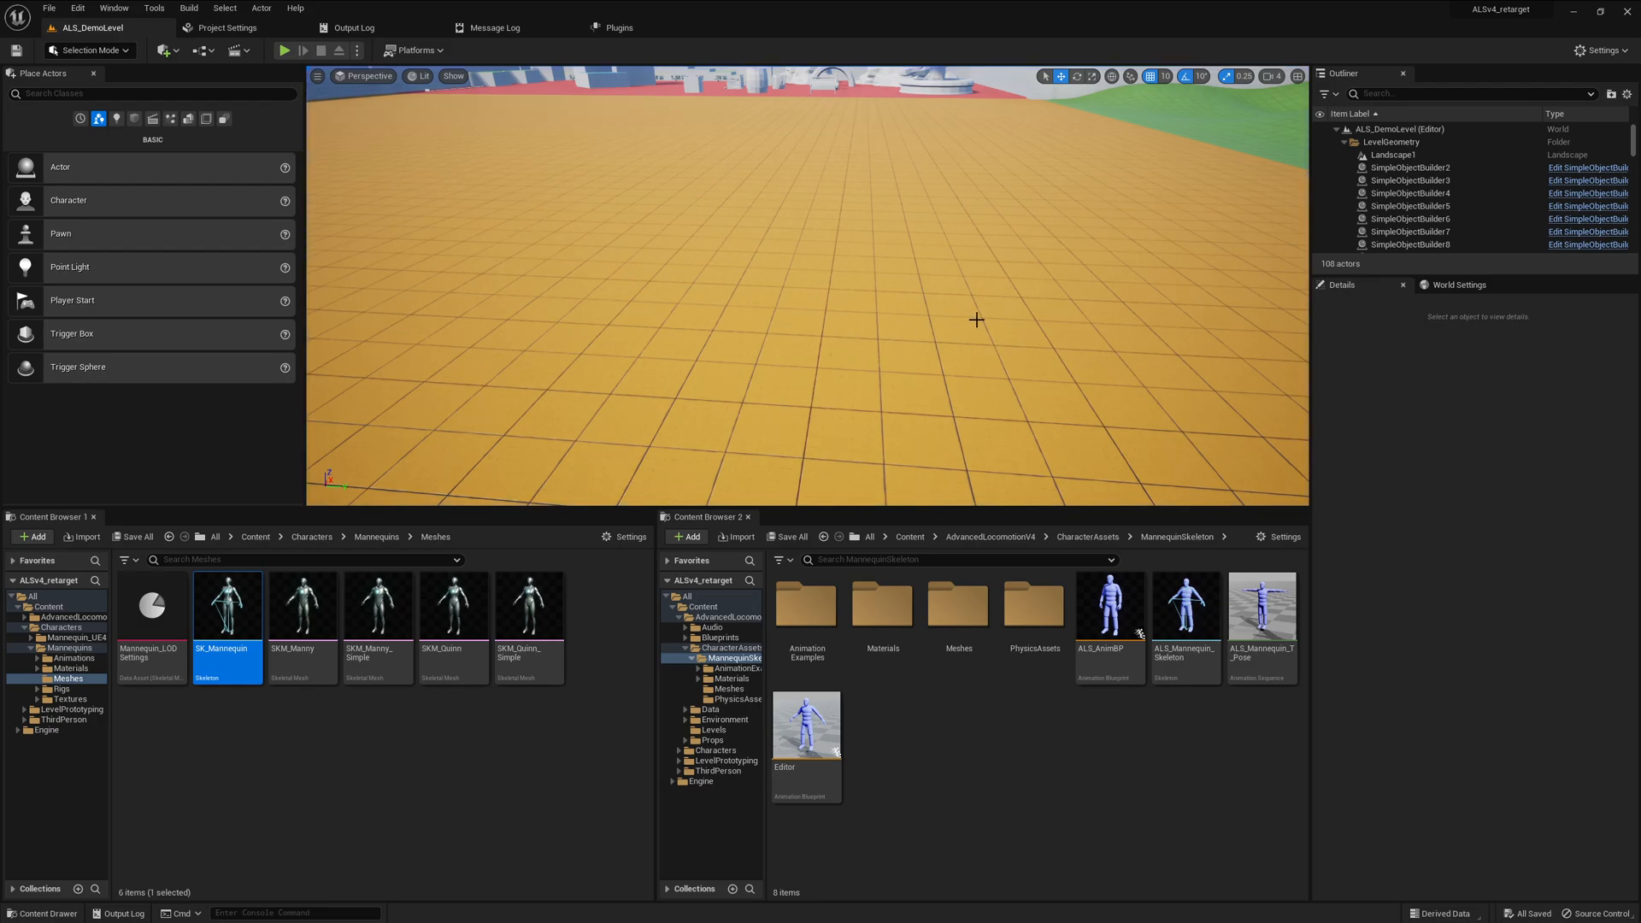
{"action": "mouse_move", "coordinate": [1133, 329]}
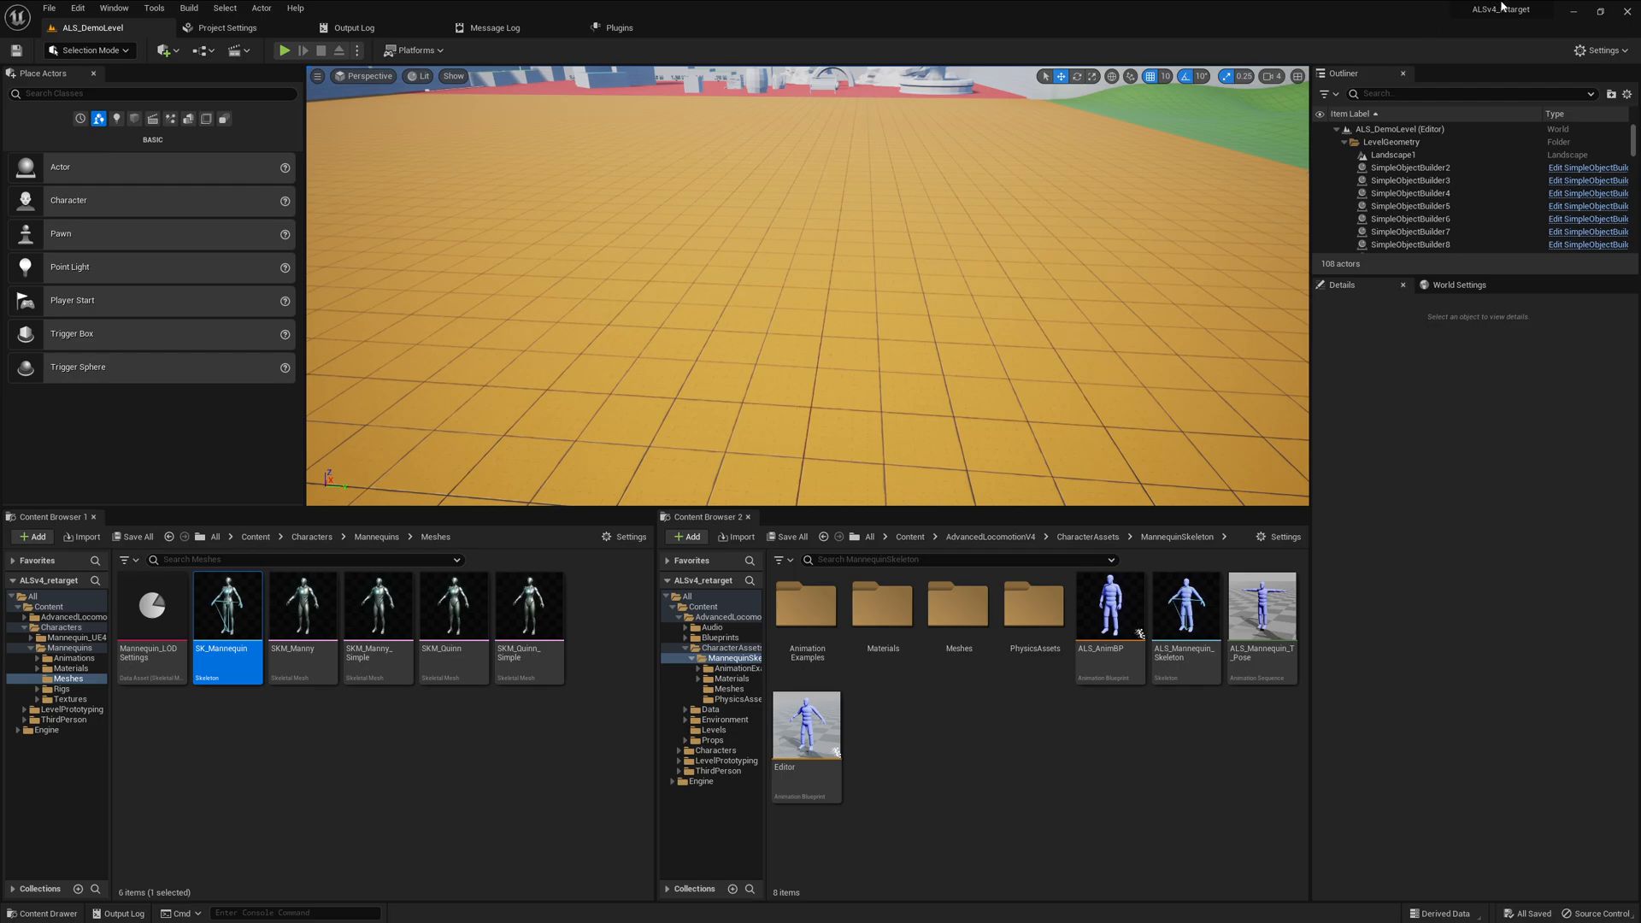
{"action": "mouse_move", "coordinate": [1569, 16]}
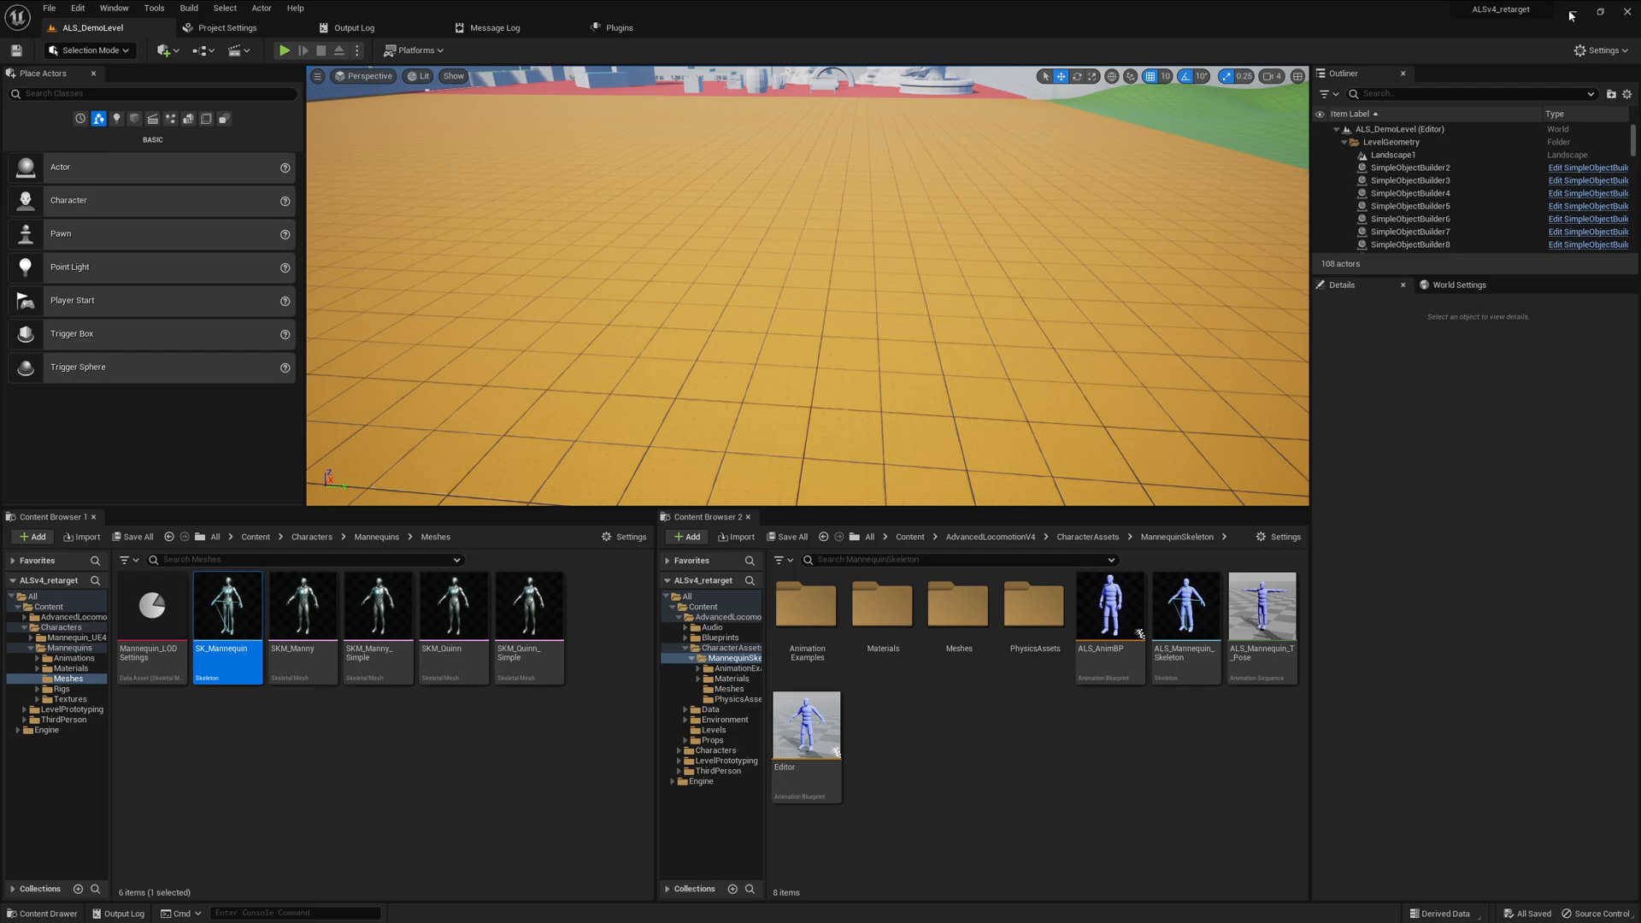